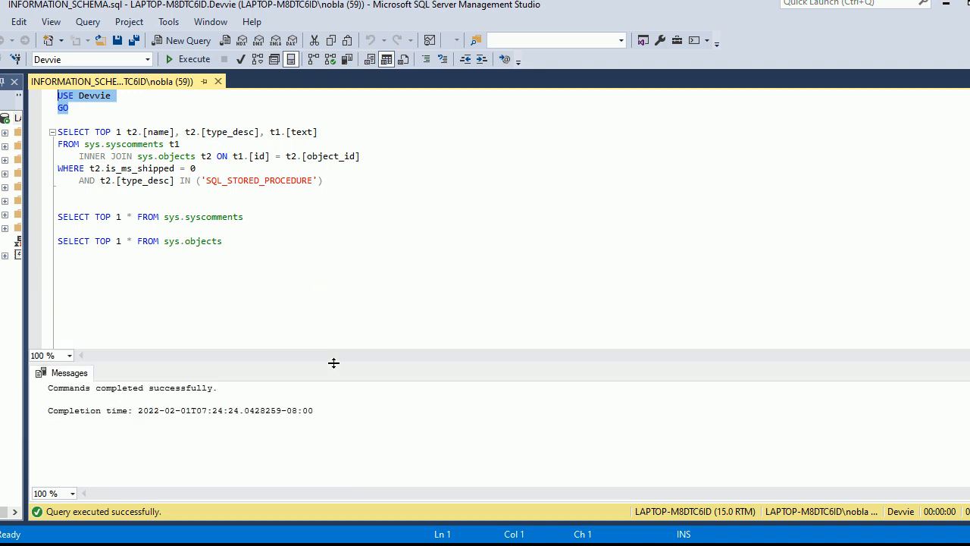
{"action": "mouse_move", "coordinate": [133, 144]}
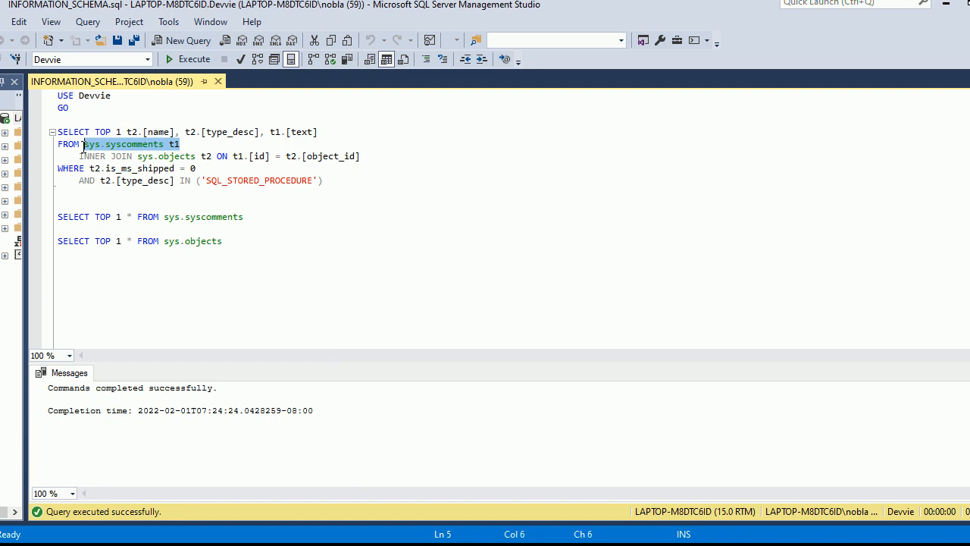
{"action": "mouse_move", "coordinate": [165, 156]}
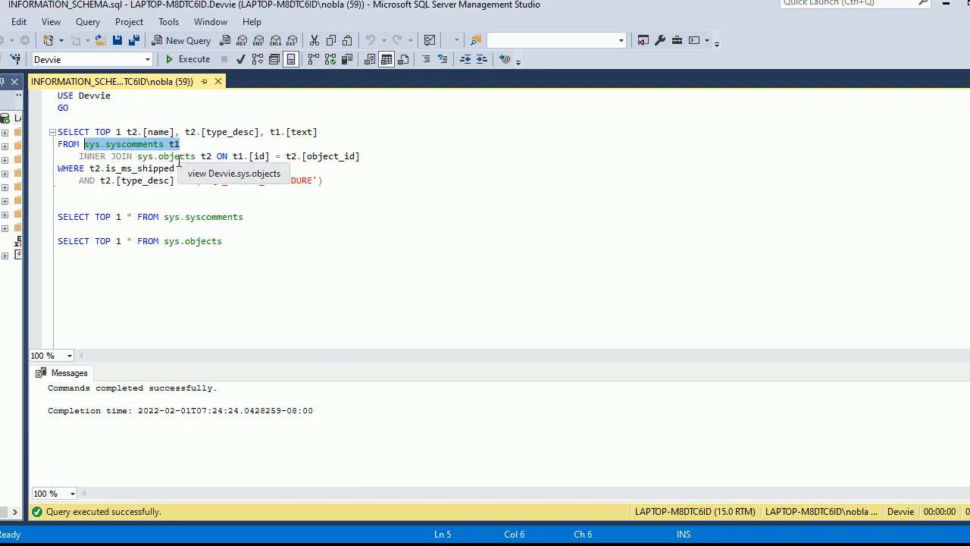
{"action": "mouse_move", "coordinate": [261, 157]}
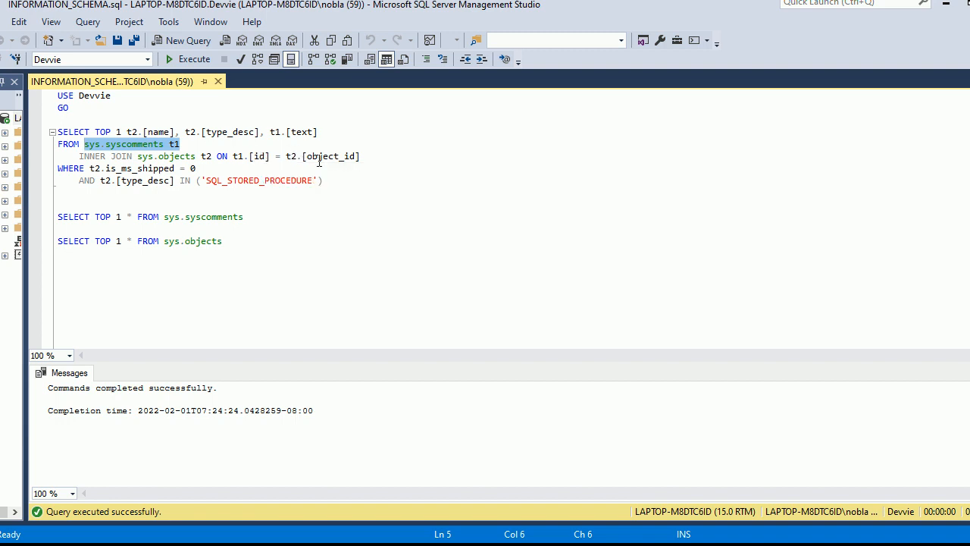
{"action": "mouse_move", "coordinate": [219, 215]}
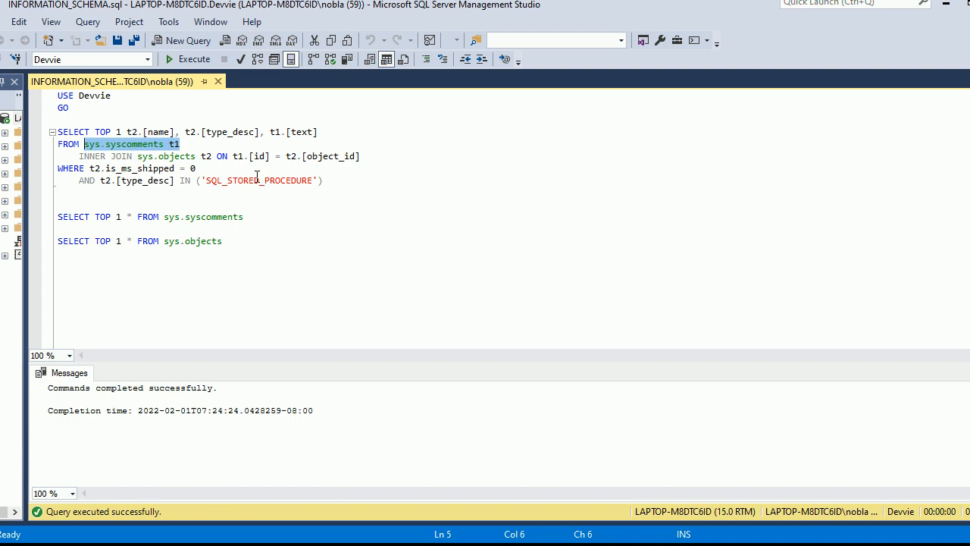
{"action": "mouse_move", "coordinate": [255, 180]}
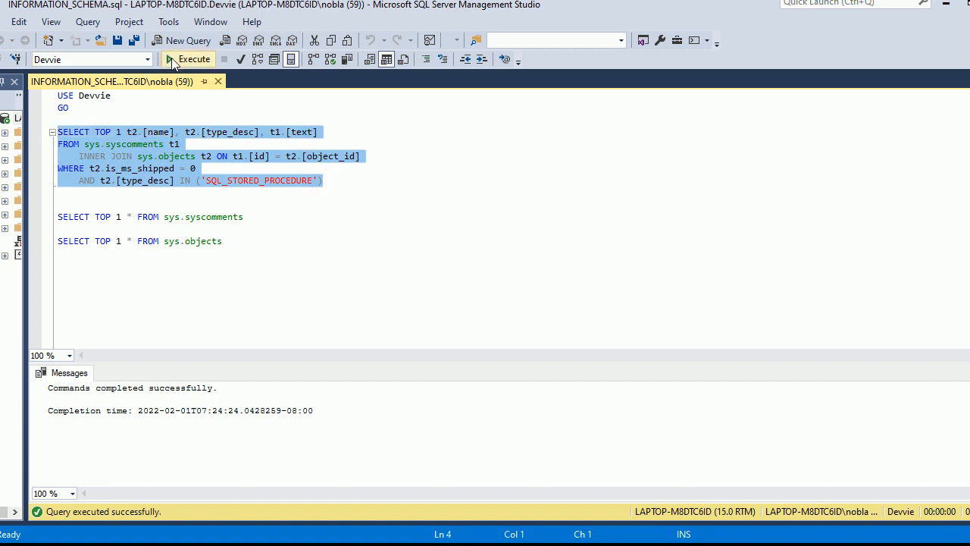
Run the syscomments/objects join and inspect stpRunIt's type_desc and CREATE PROCEDURE text.
{"action": "left_click", "coordinate": [168, 59]}
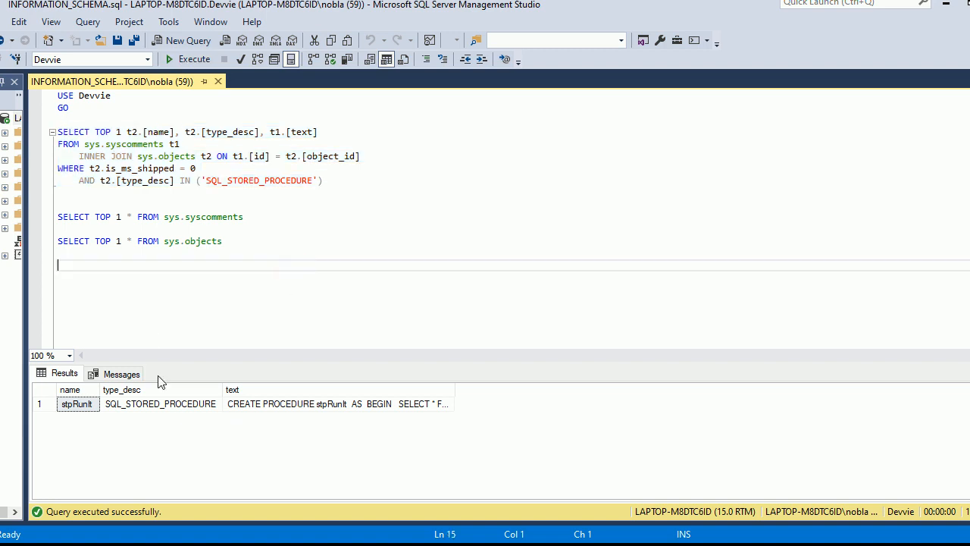
{"action": "left_click", "coordinate": [160, 403]}
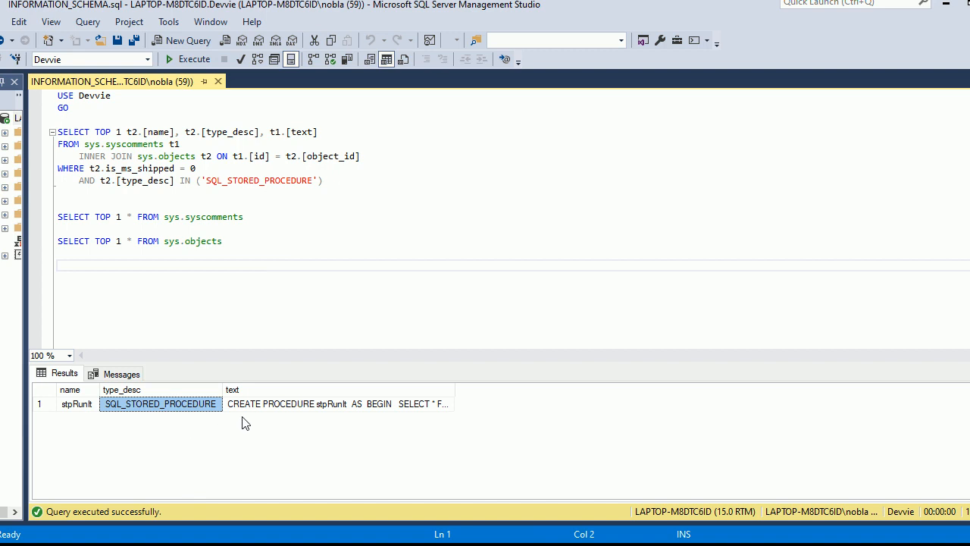
{"action": "left_click", "coordinate": [336, 403]}
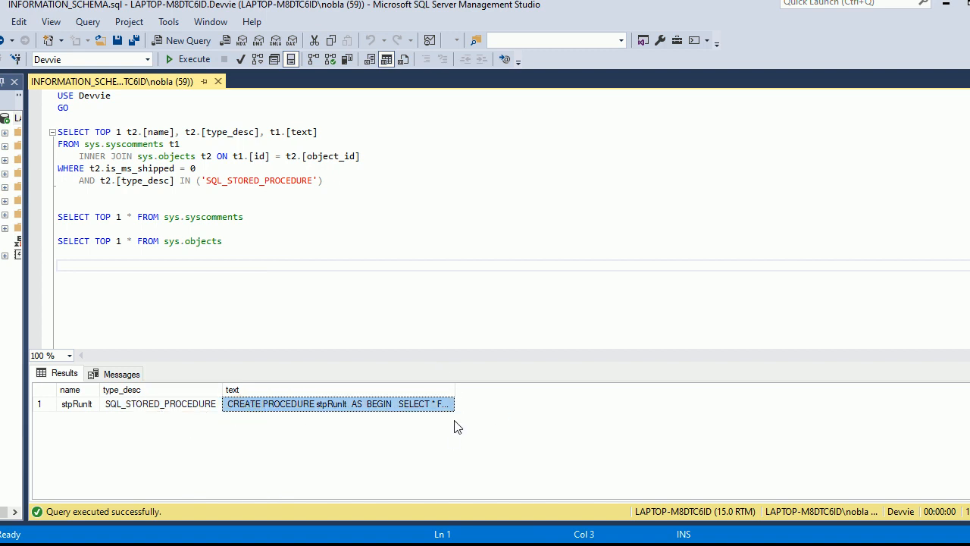
{"action": "mouse_move", "coordinate": [388, 325]}
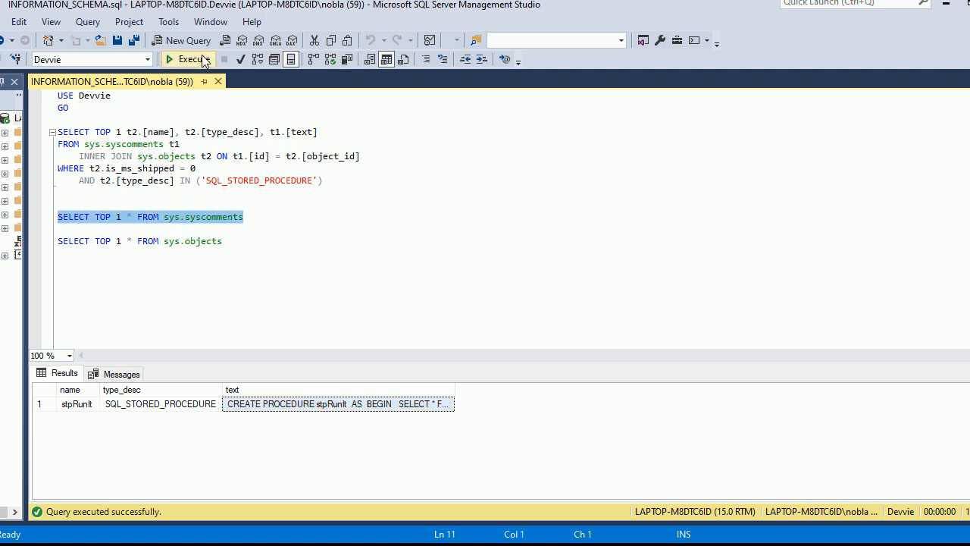
Run SELECT TOP 1 * FROM sys.syscomments and review the id, ctext and text columns.
{"action": "left_click", "coordinate": [194, 59]}
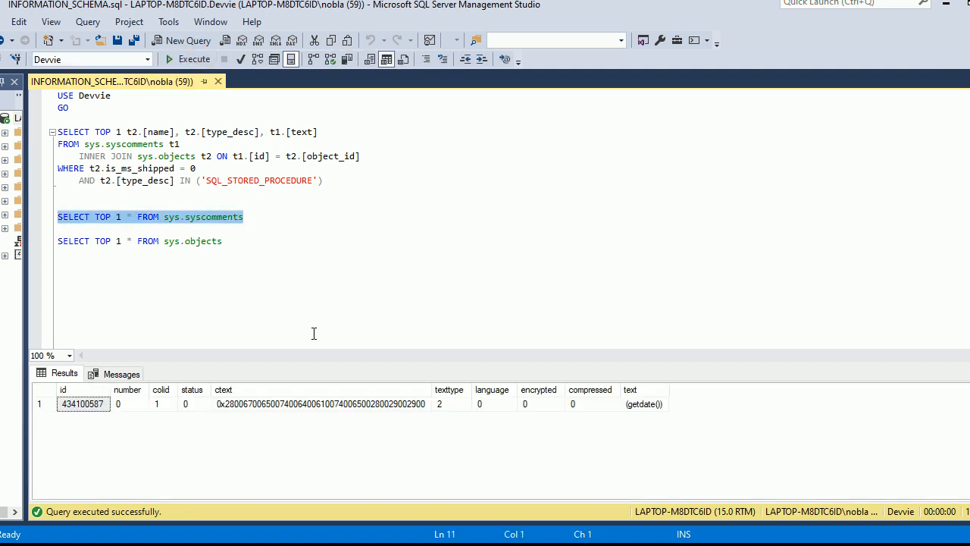
{"action": "mouse_move", "coordinate": [408, 404]}
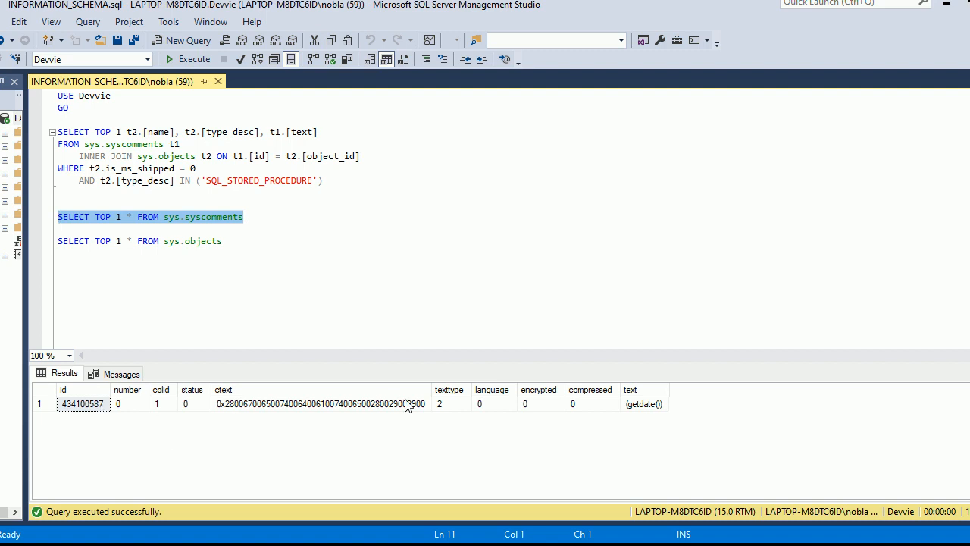
{"action": "mouse_move", "coordinate": [658, 413]}
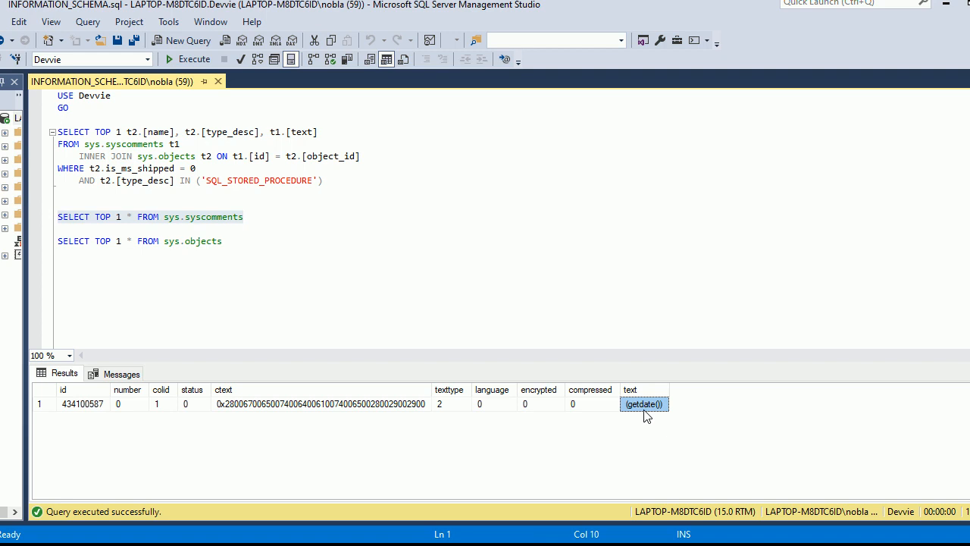
{"action": "mouse_move", "coordinate": [221, 227]}
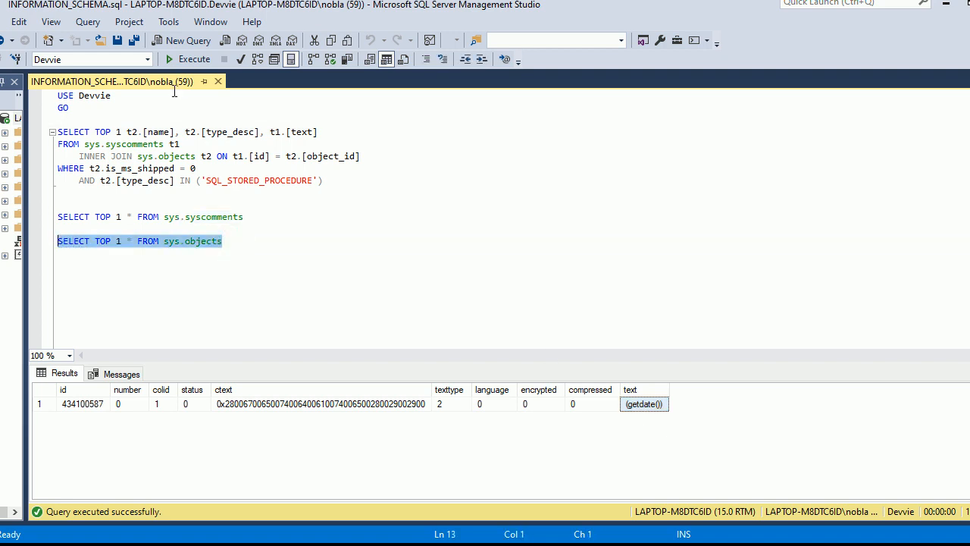
Run SELECT TOP 1 * FROM sys.objects and check the sysrscols row's is_ms_shipped value of 1.
{"action": "left_click", "coordinate": [179, 59]}
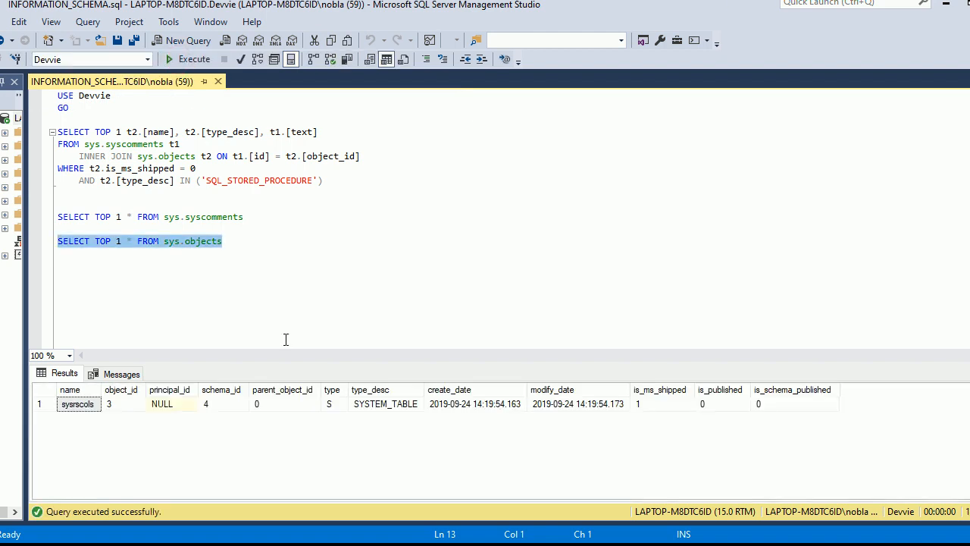
{"action": "mouse_move", "coordinate": [129, 433]}
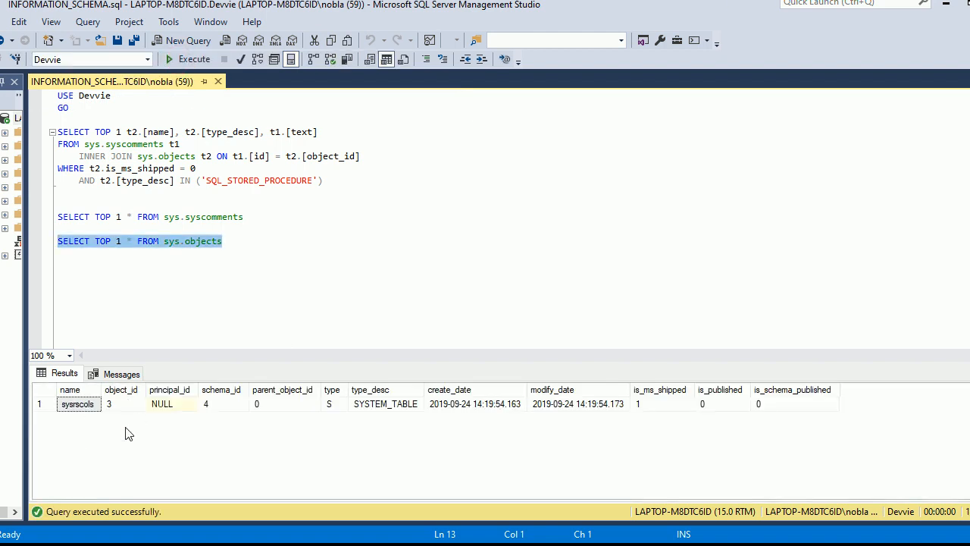
{"action": "mouse_move", "coordinate": [357, 409]}
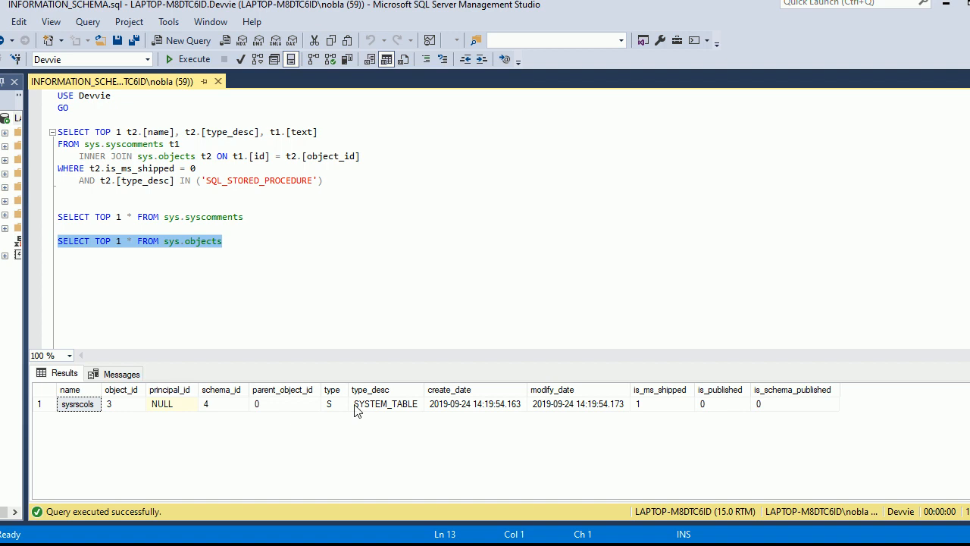
{"action": "mouse_move", "coordinate": [655, 412]}
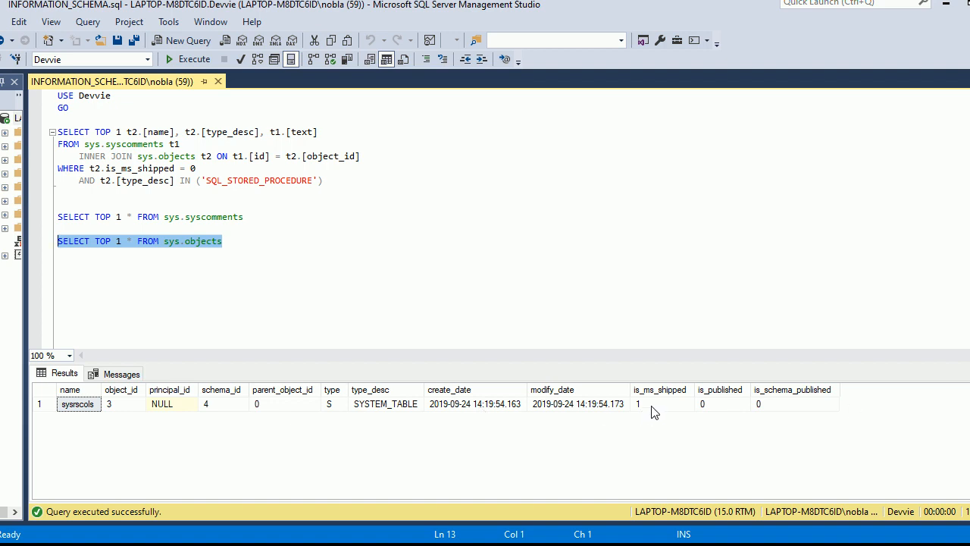
{"action": "left_click", "coordinate": [661, 403]}
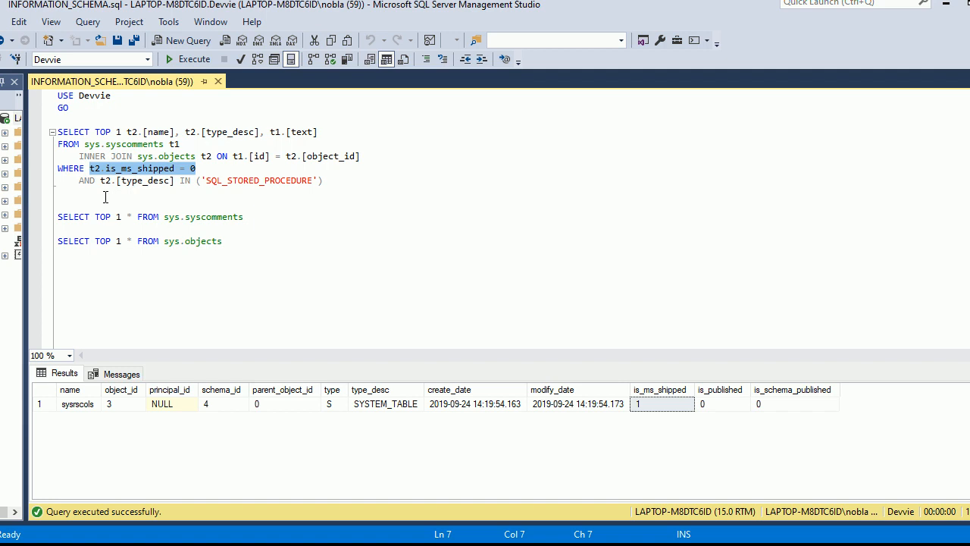
{"action": "left_click", "coordinate": [197, 254]}
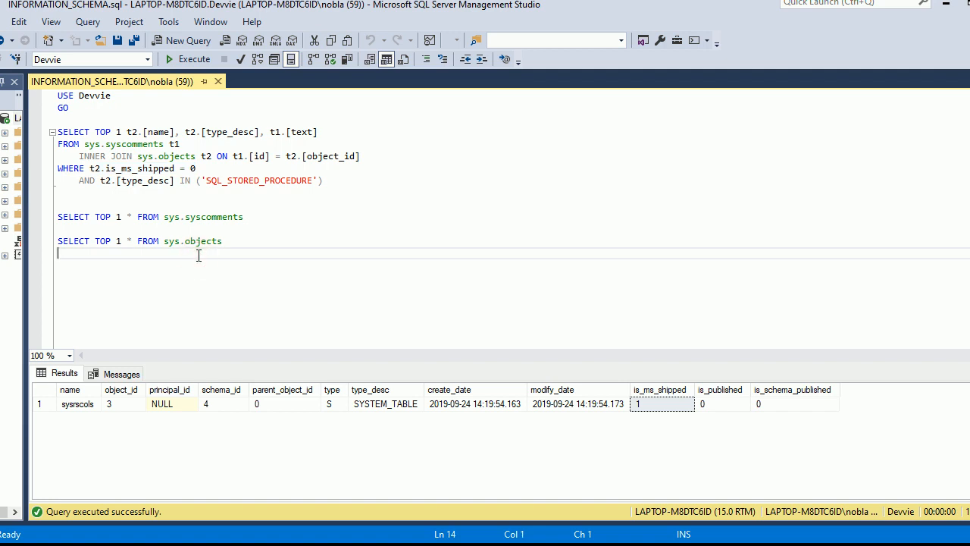
{"action": "mouse_move", "coordinate": [296, 376]}
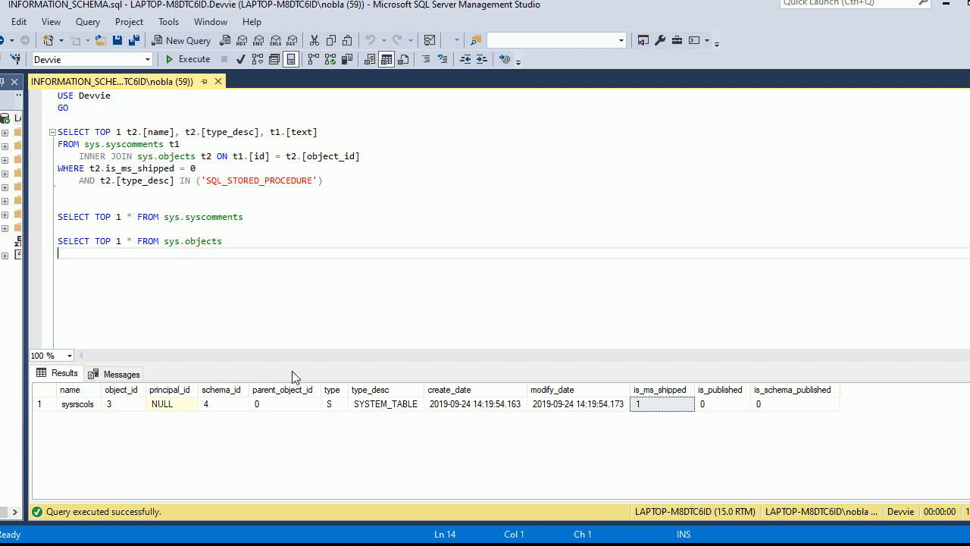
{"action": "mouse_move", "coordinate": [464, 410]}
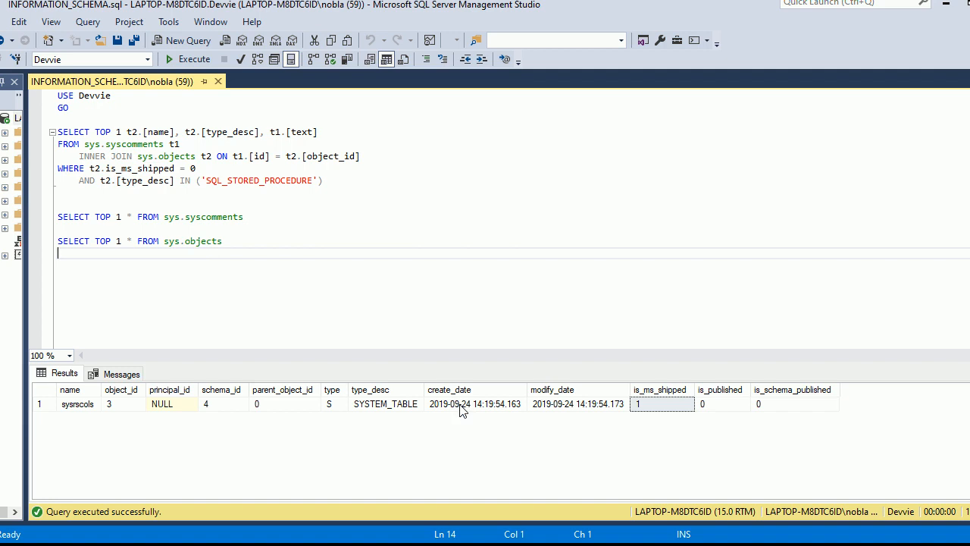
{"action": "mouse_move", "coordinate": [493, 382]}
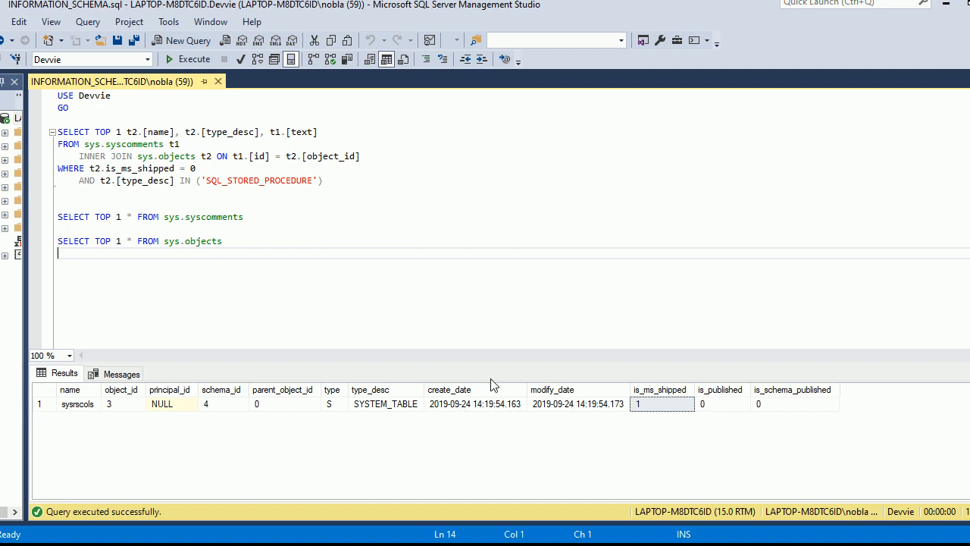